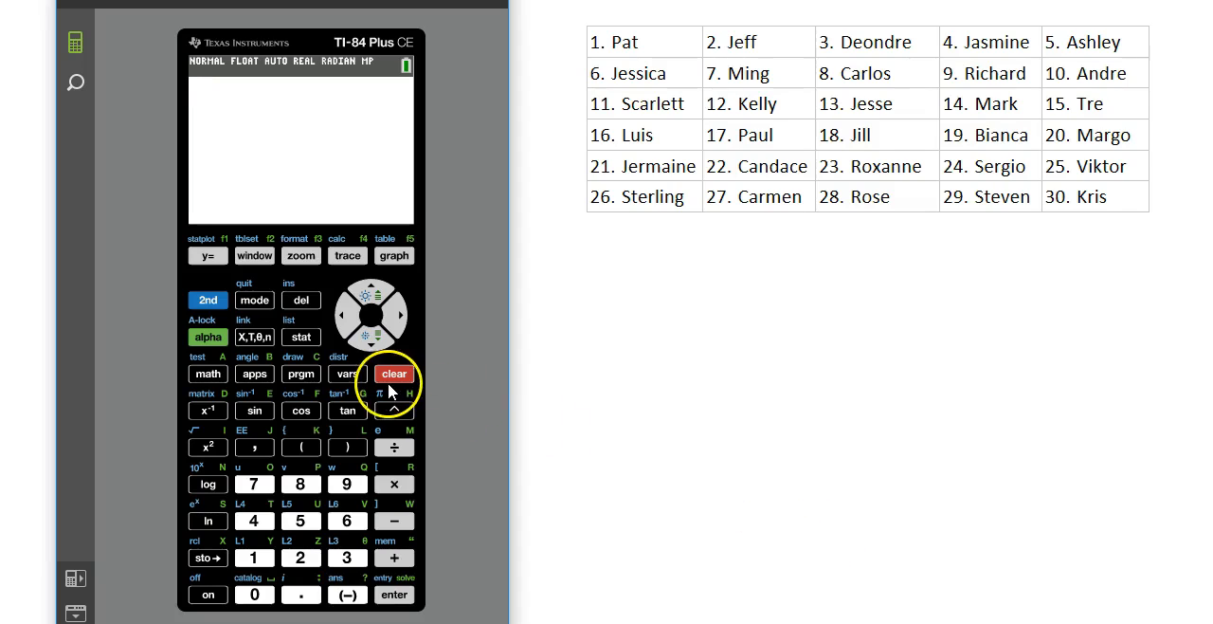
- Clear the home screen and highlight randInt( in the MATH PROB menu
left_click(393, 372)
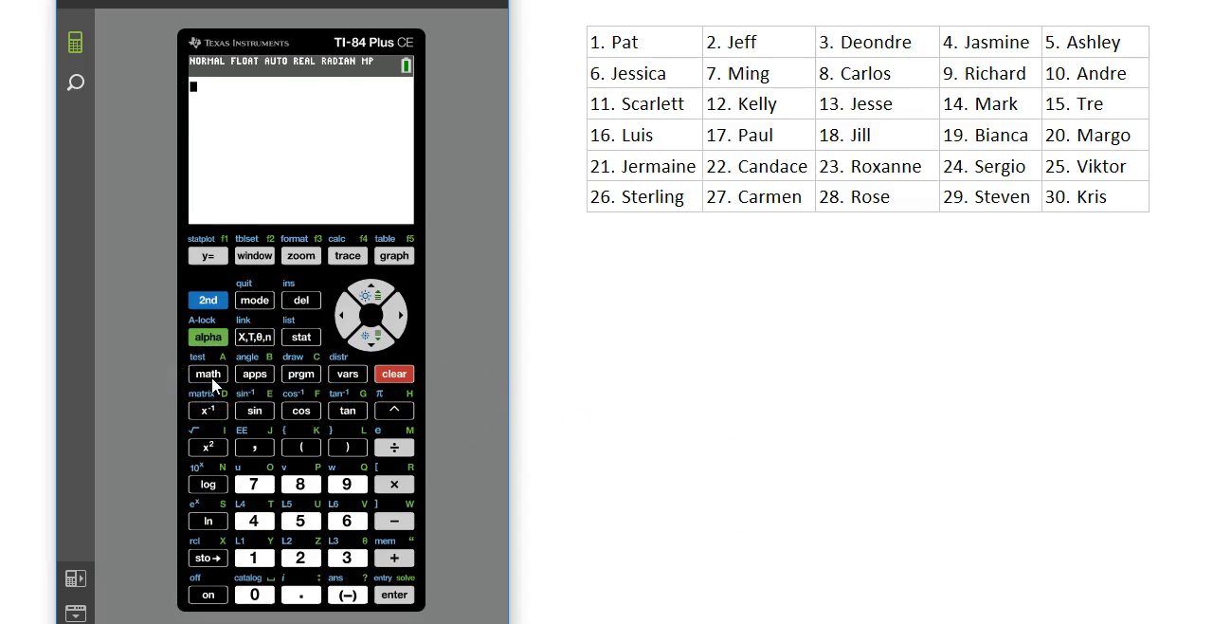
left_click(206, 372)
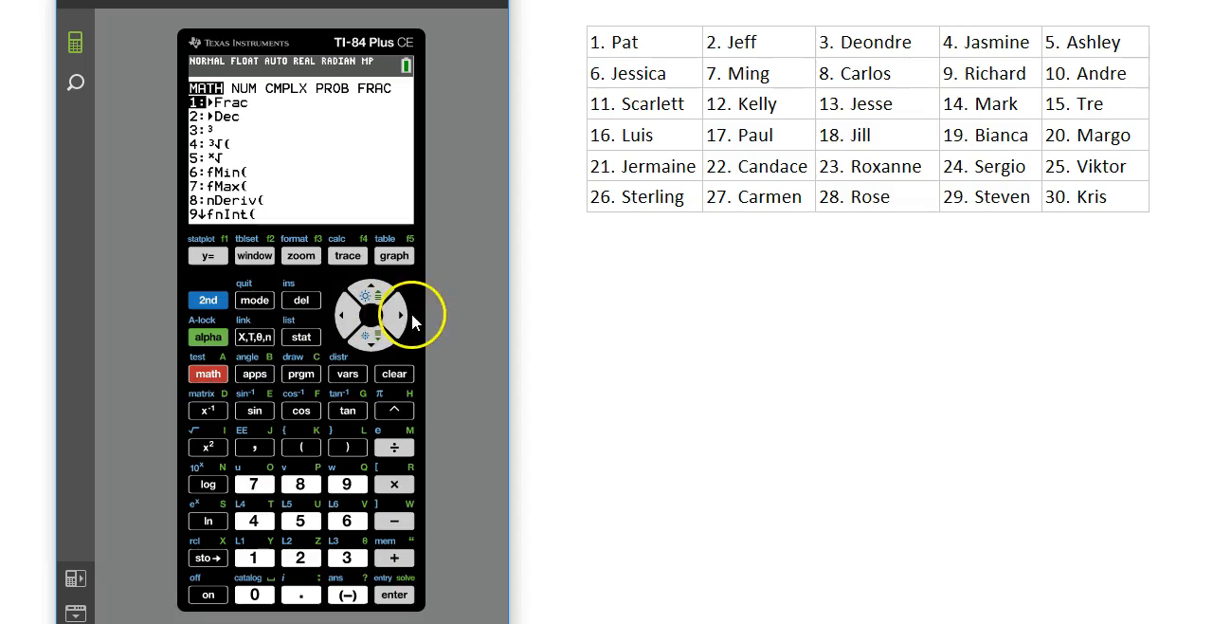
left_click(398, 315)
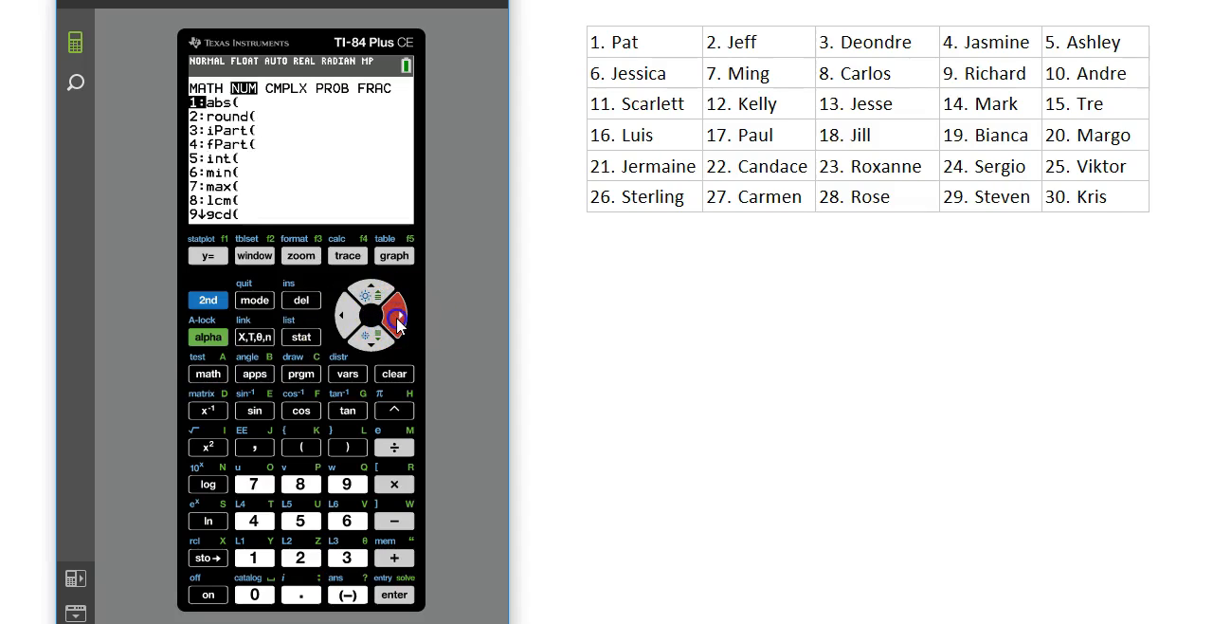
left_click(394, 315)
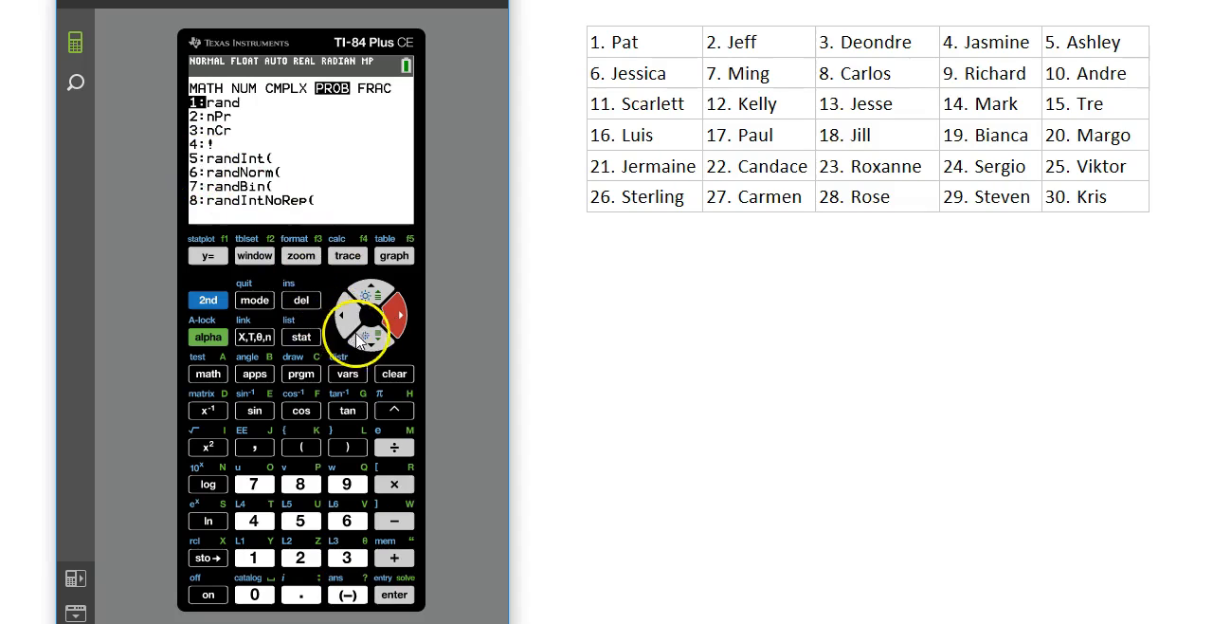
left_click(370, 339)
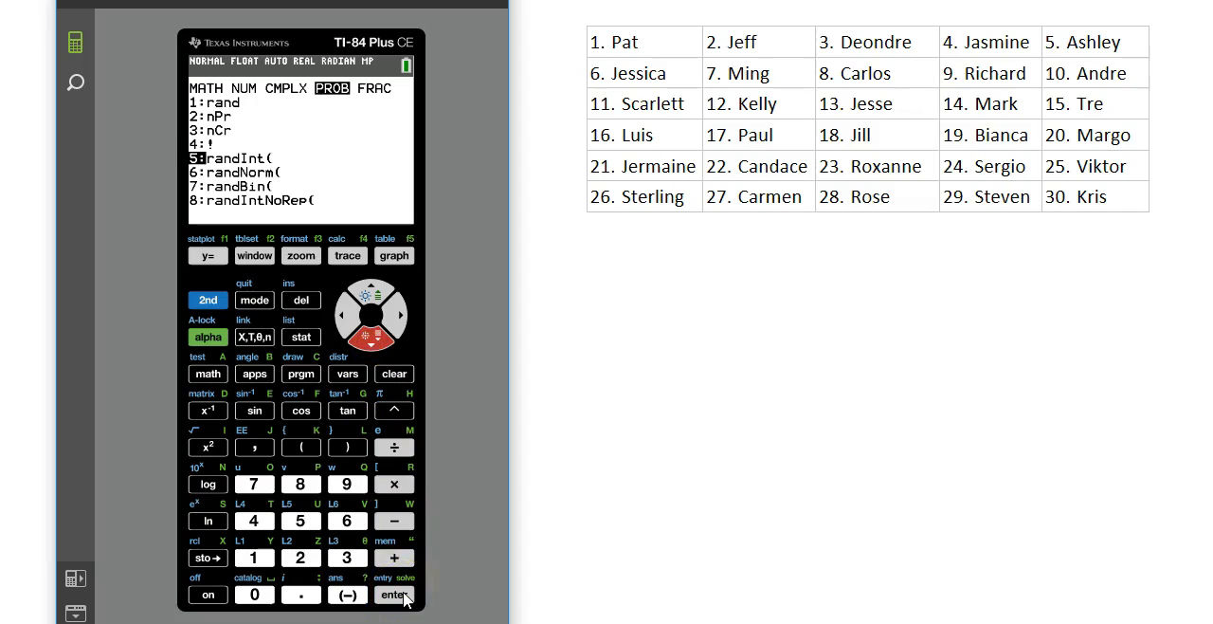
- Paste randInt(1,30) onto the home screen with lower bound 1 and upper bound 30
left_click(393, 595)
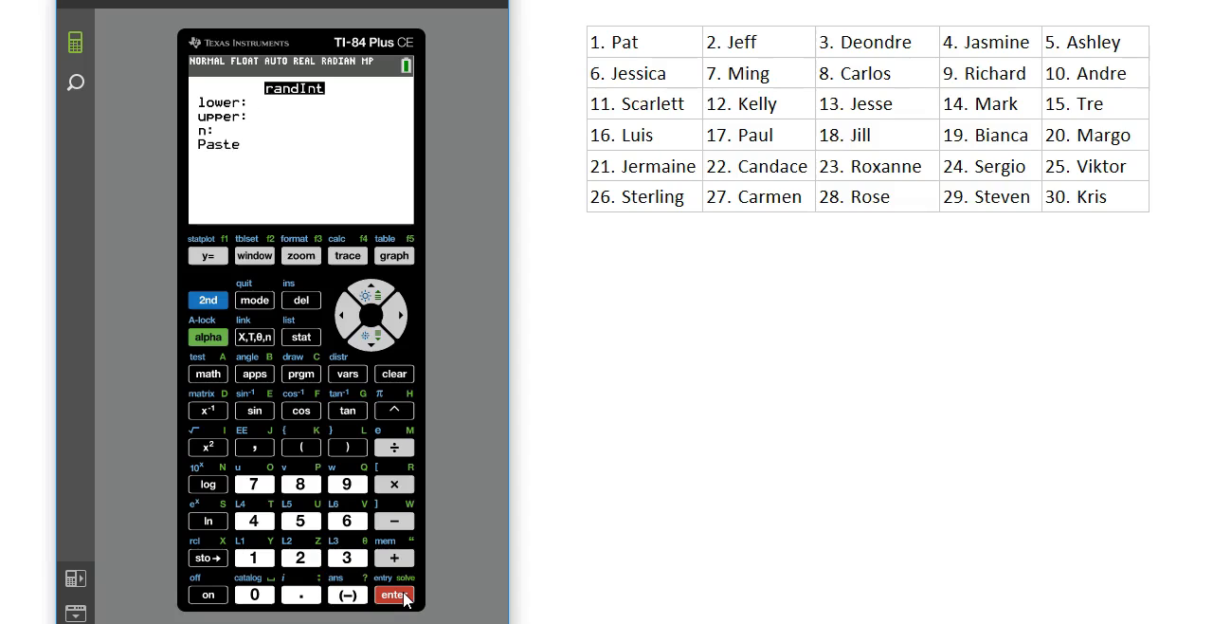
left_click(254, 556)
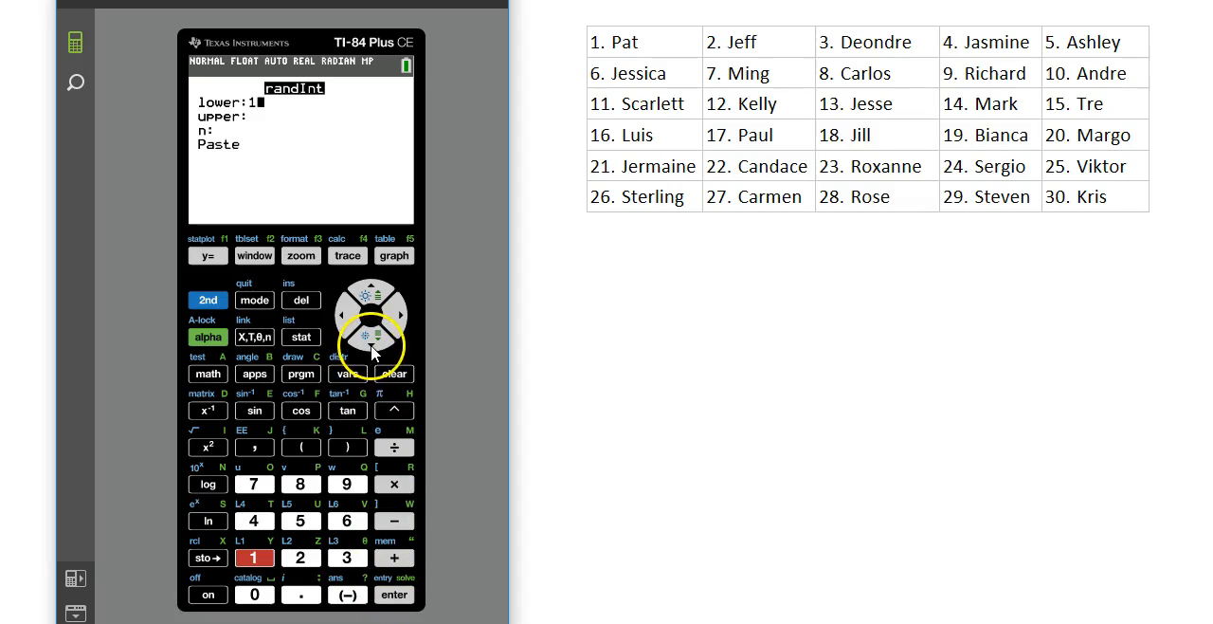
left_click(371, 342)
type("30")
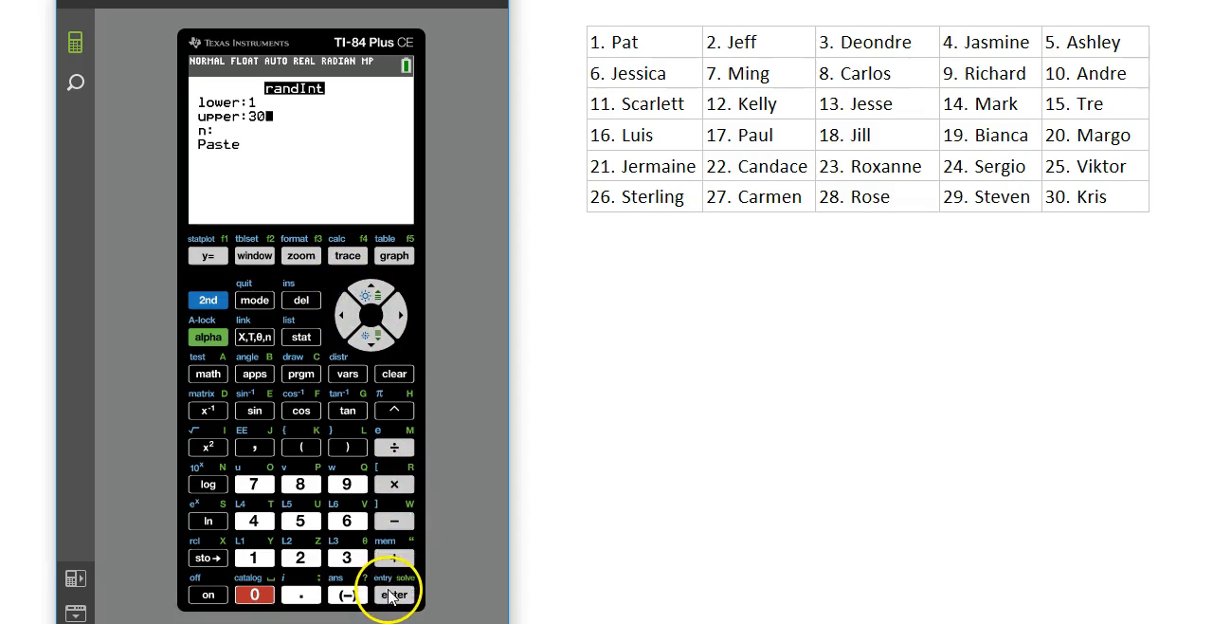
left_click(394, 595)
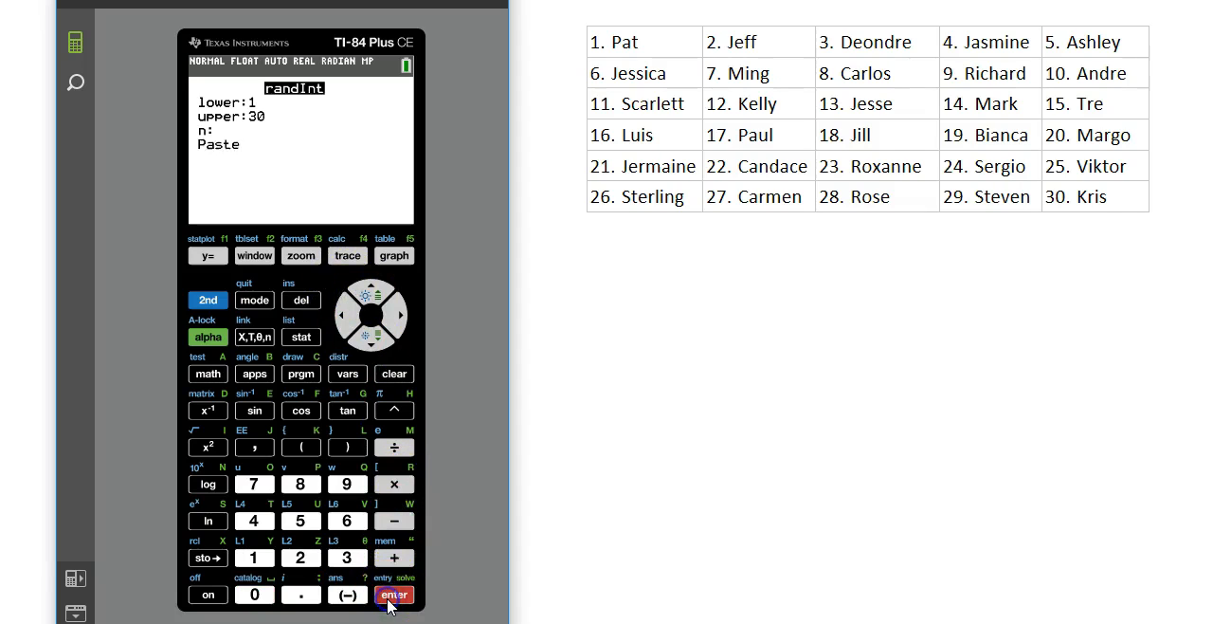
left_click(394, 594)
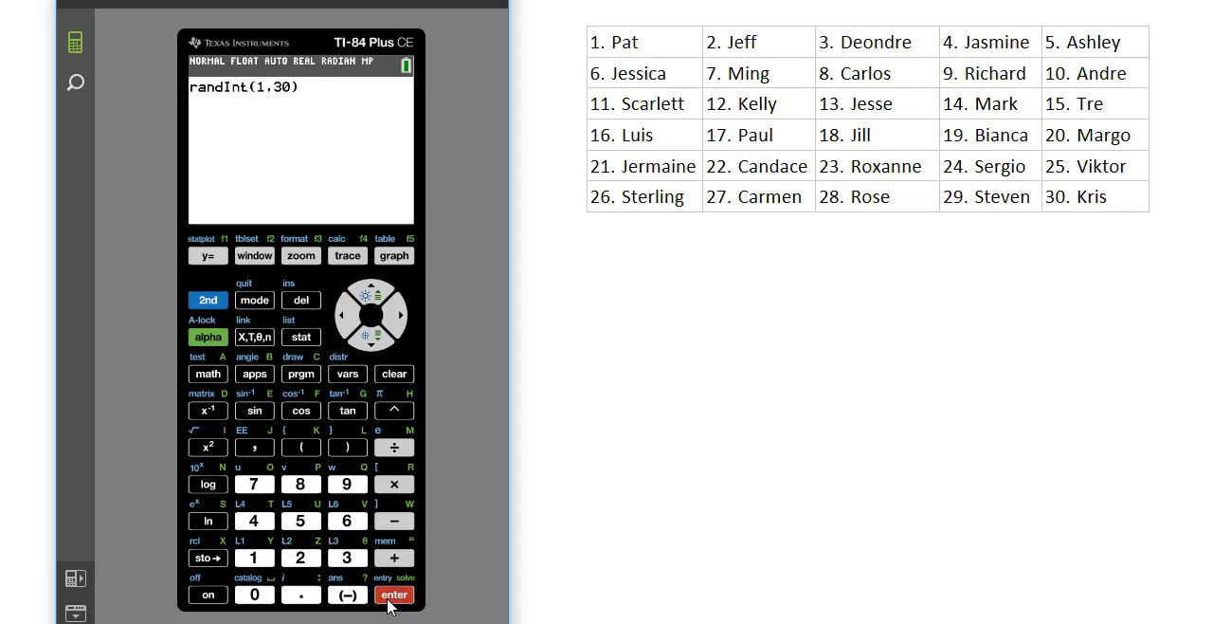
- Evaluate randInt(1,30) five times, giving 29, 28, 5, 16 and 13
left_click(394, 594)
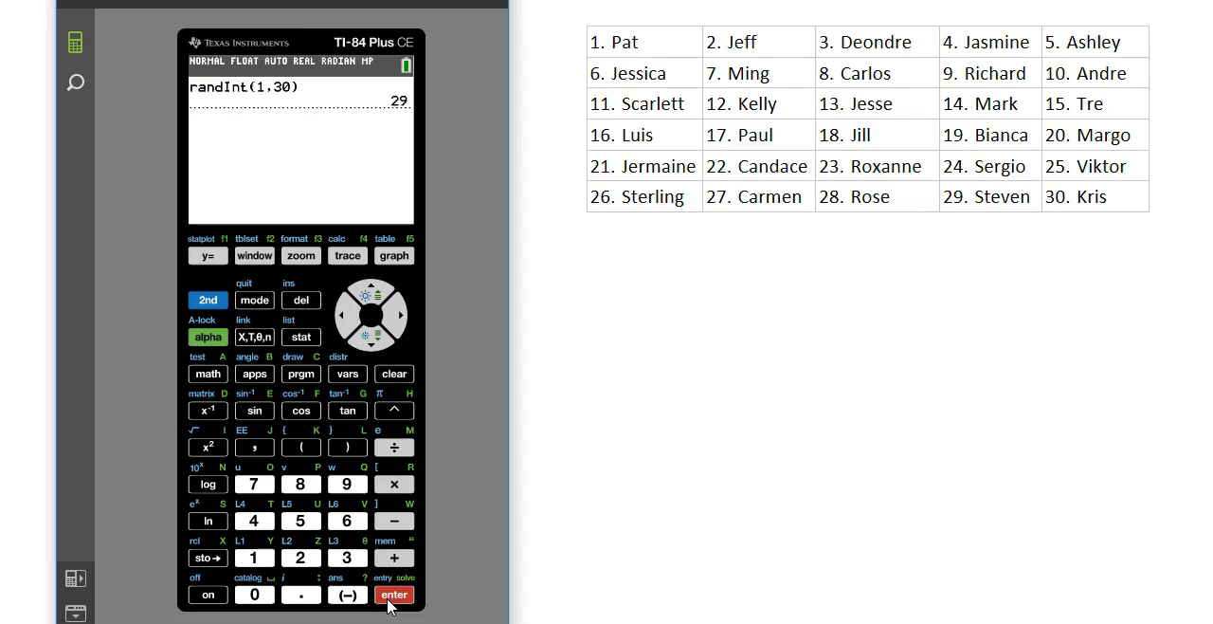
left_click(394, 594)
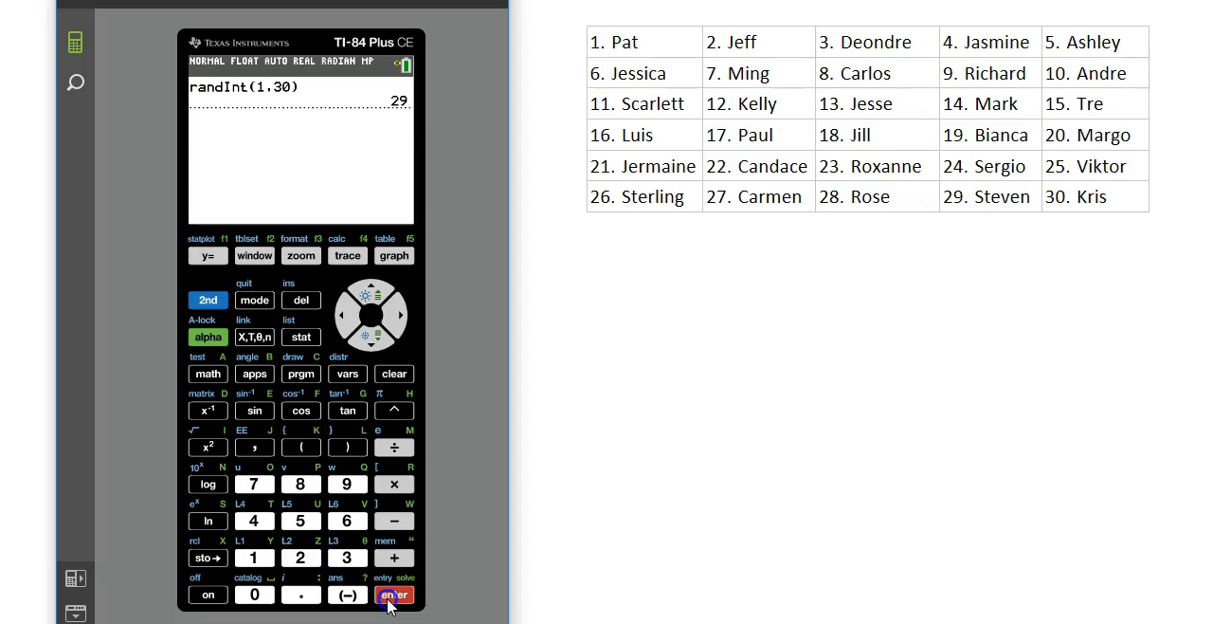
left_click(395, 594)
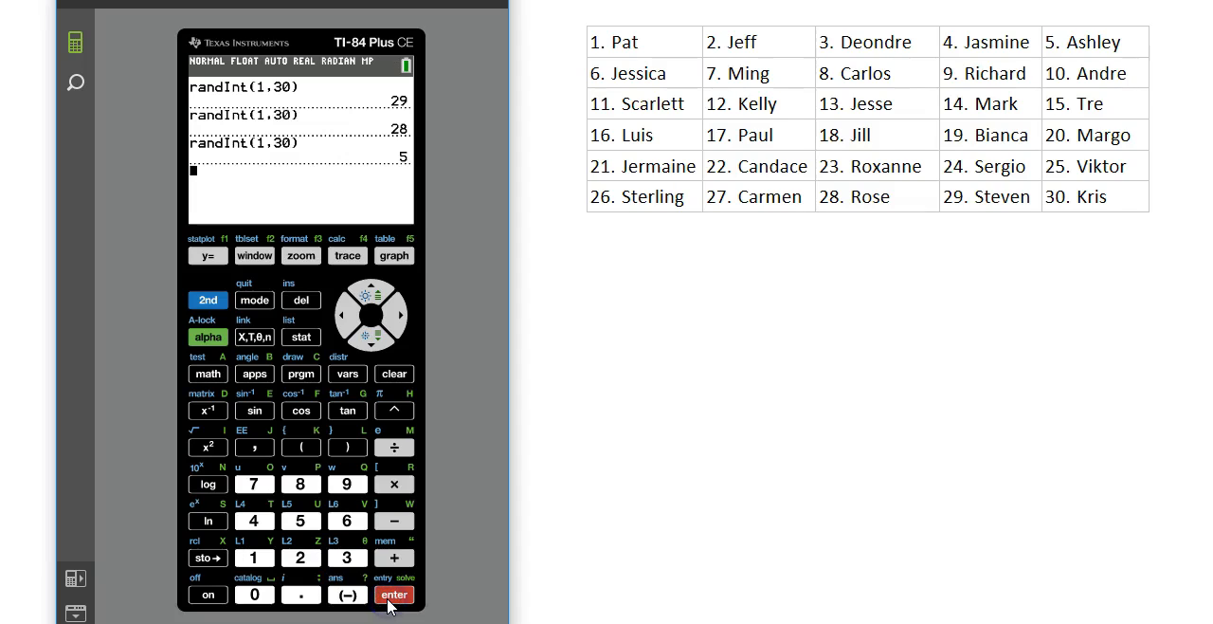
left_click(394, 595)
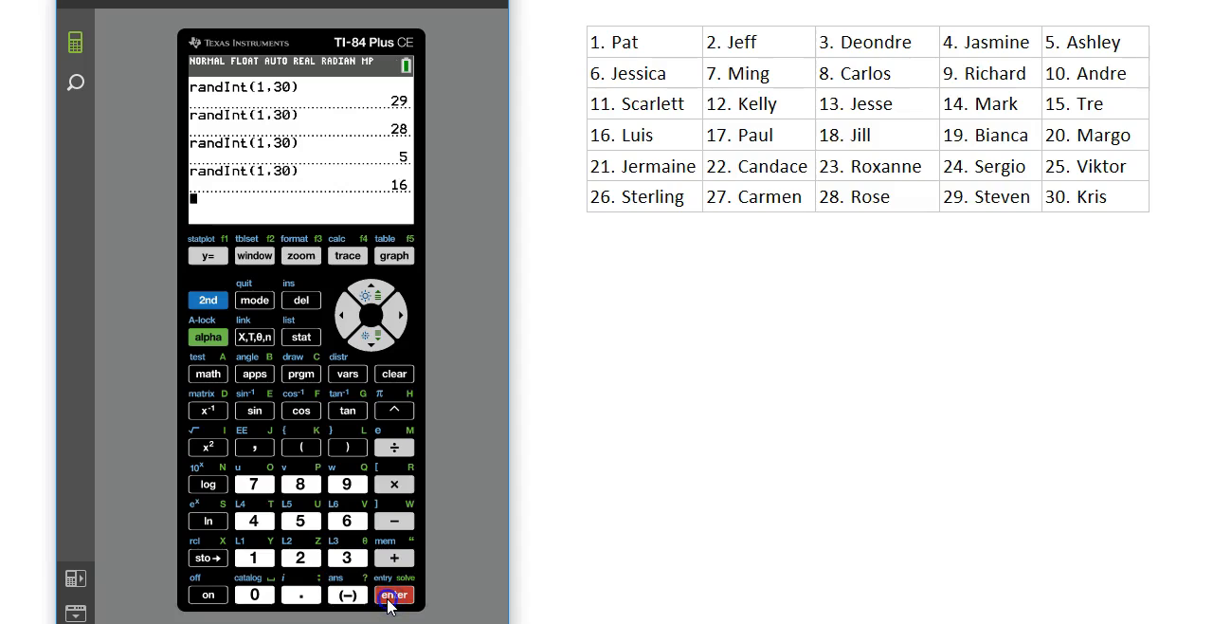
left_click(394, 594)
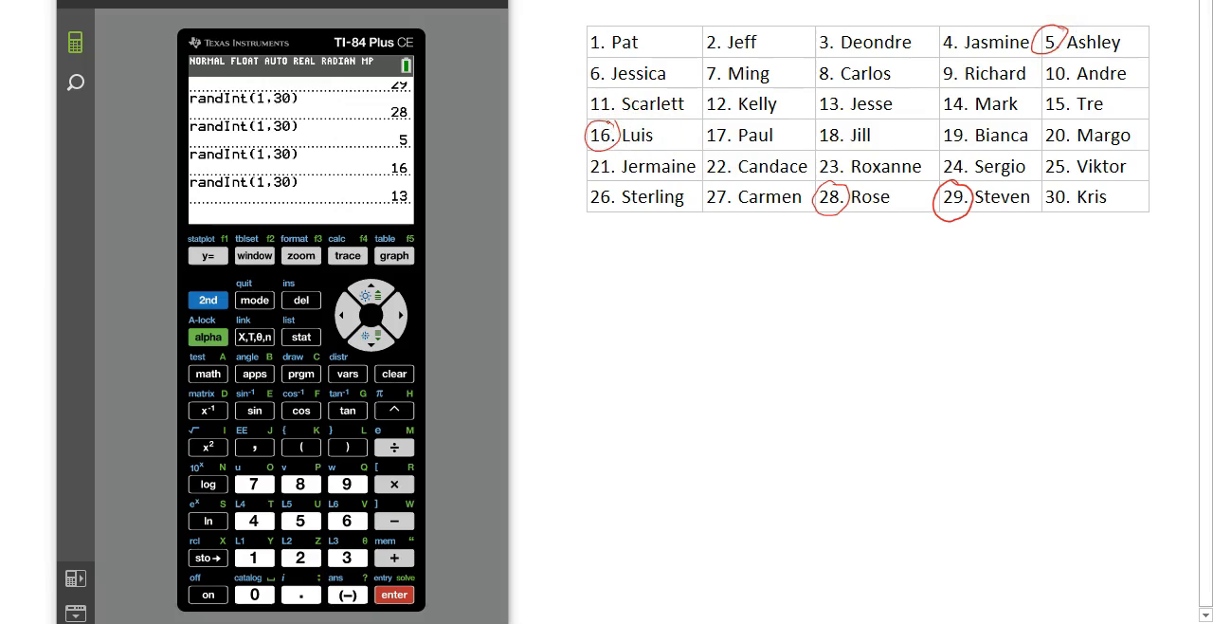
- Finish the calculator picks and switch to the blank Random Sample spreadsheet
left_click(830, 94)
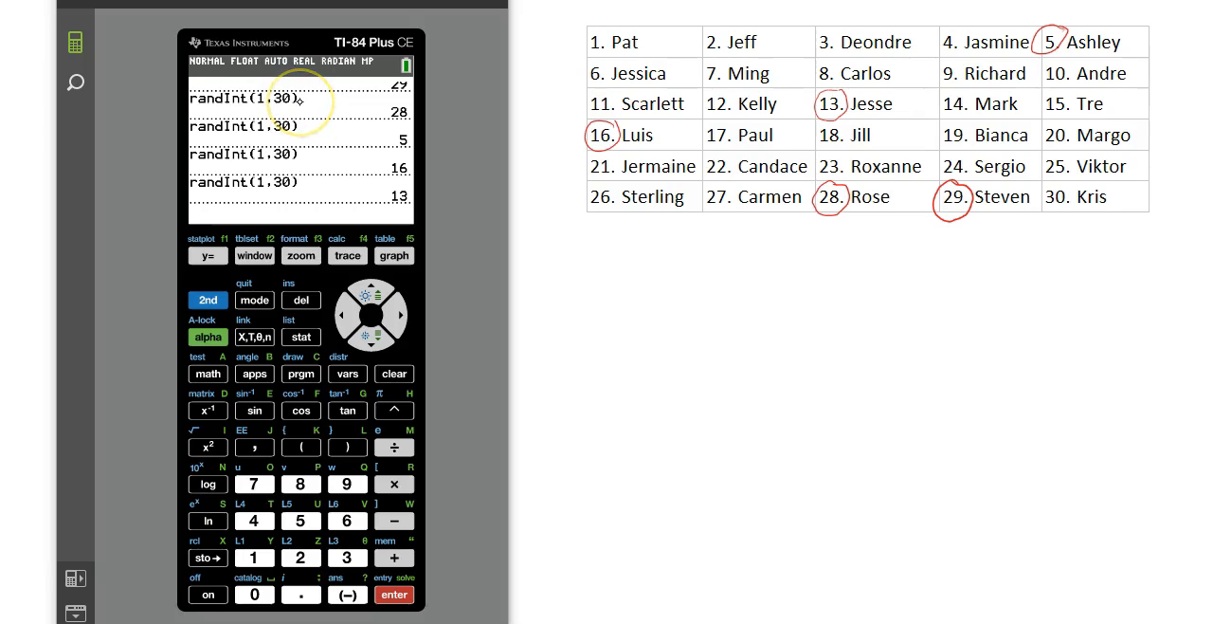
left_click(395, 594)
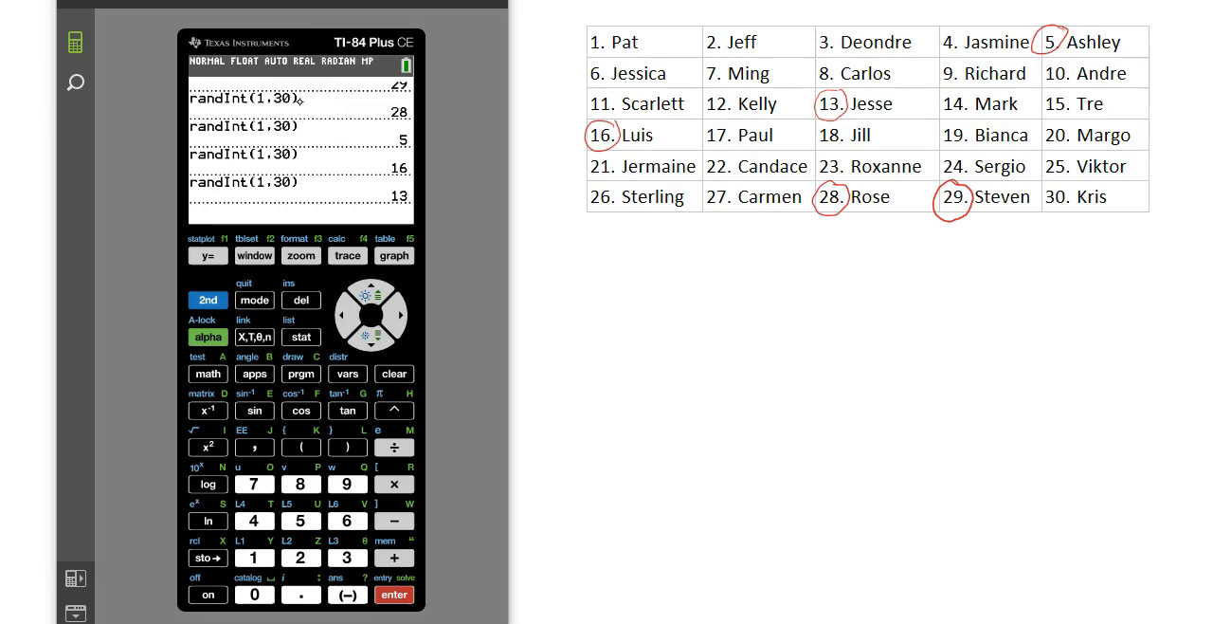
left_click(395, 594)
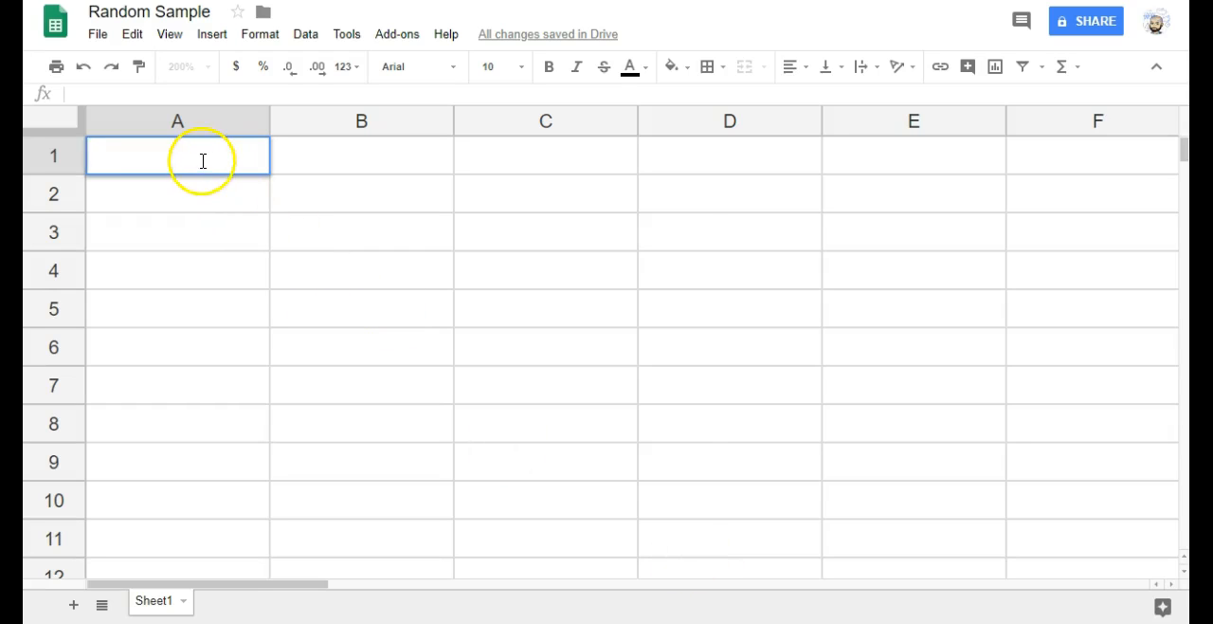
- Enter the formula =RANDBETWEEN(1,30) in cell A1
type("=")
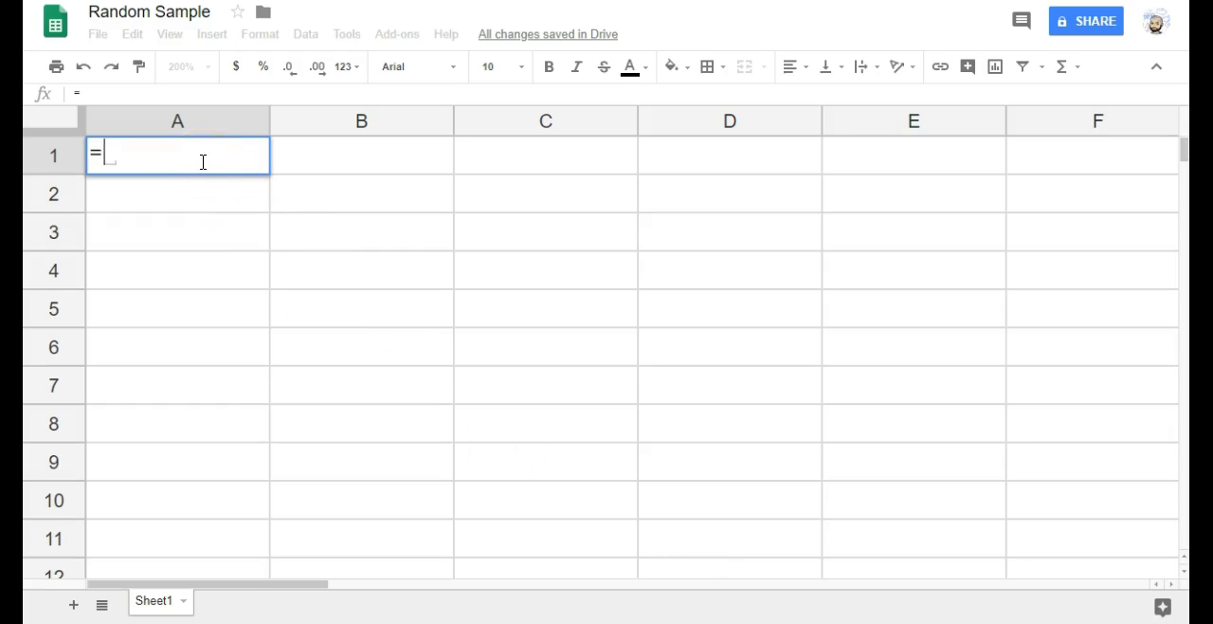
type("RADM")
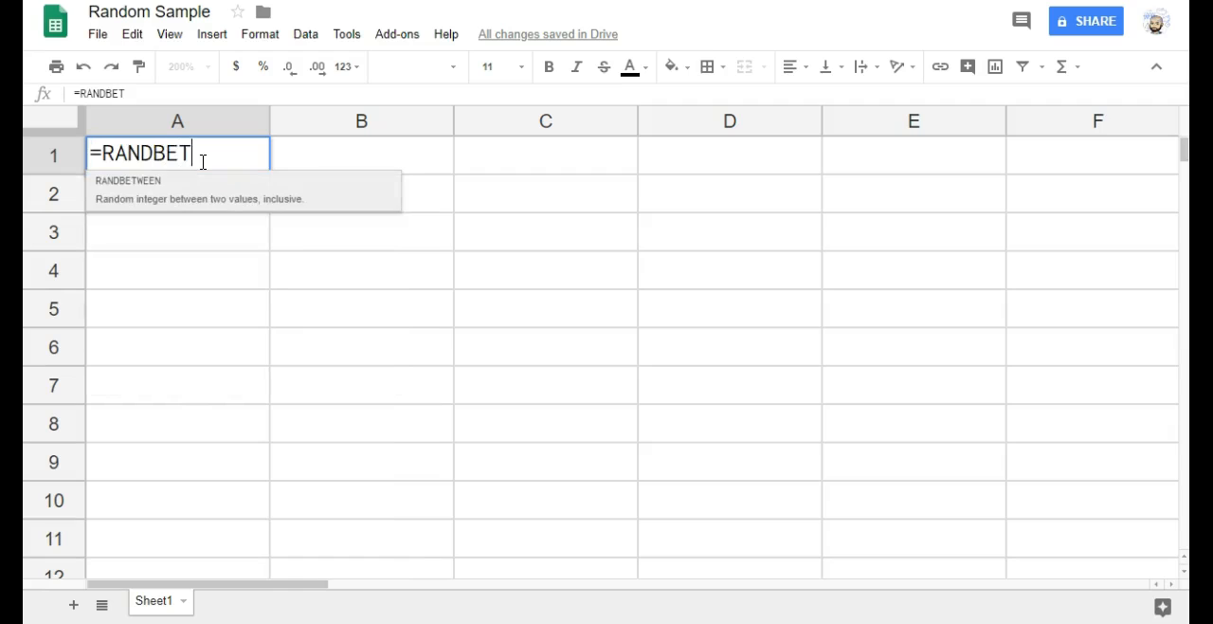
type("WEEN")
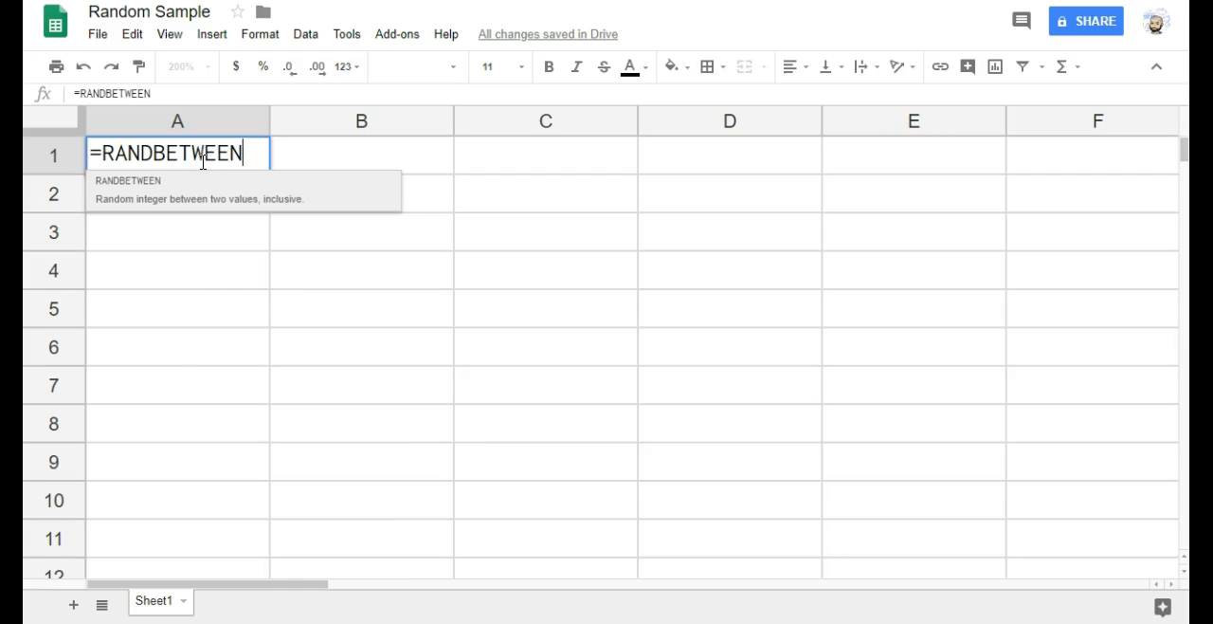
mouse_move(232, 206)
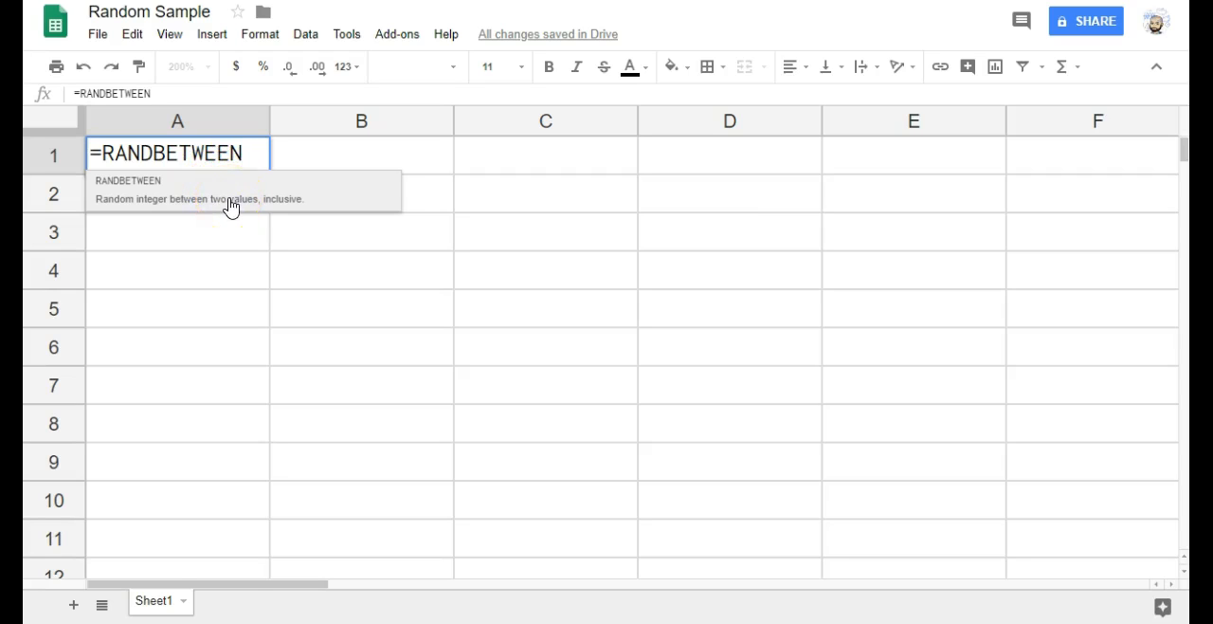
type("(1")
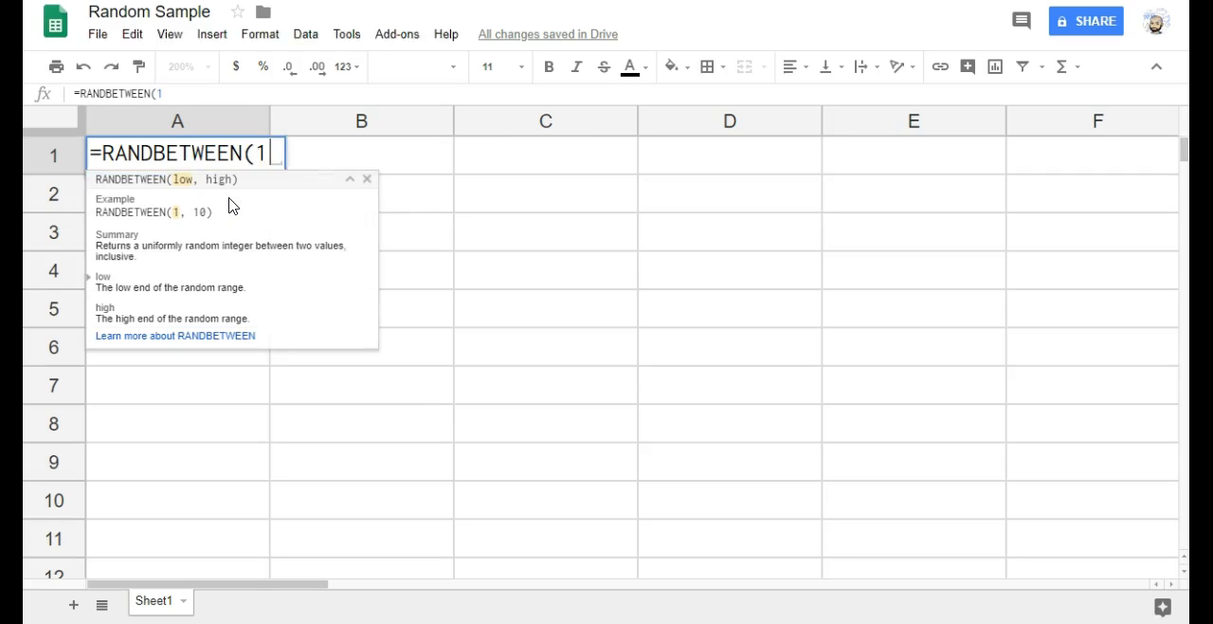
type(",30")
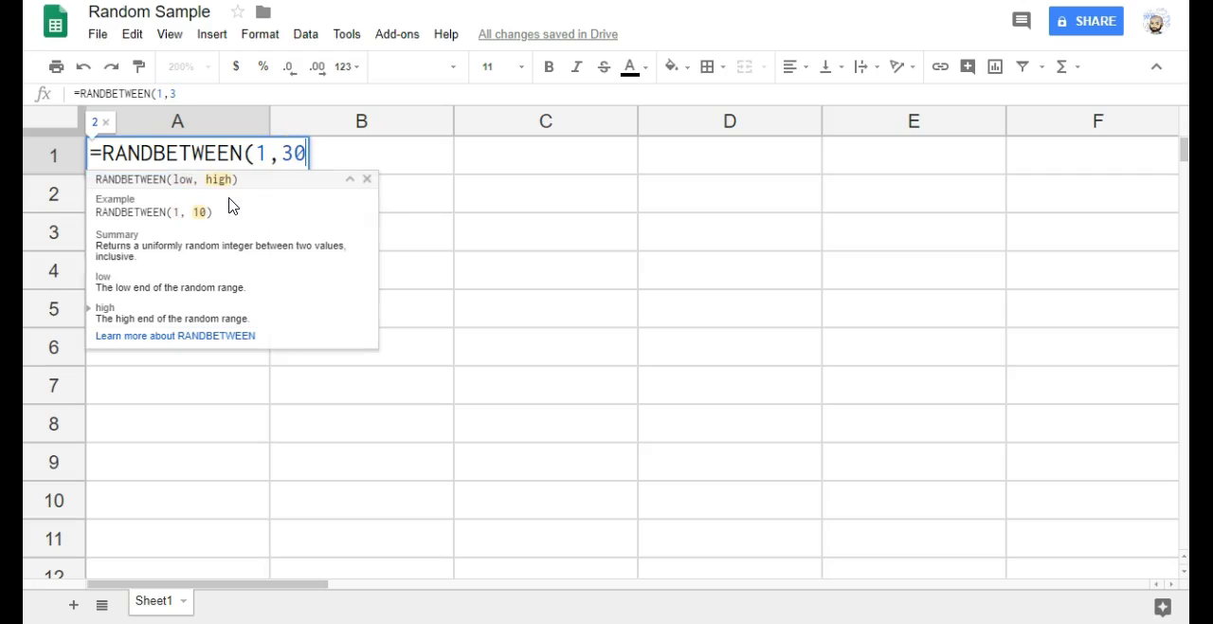
type(")")
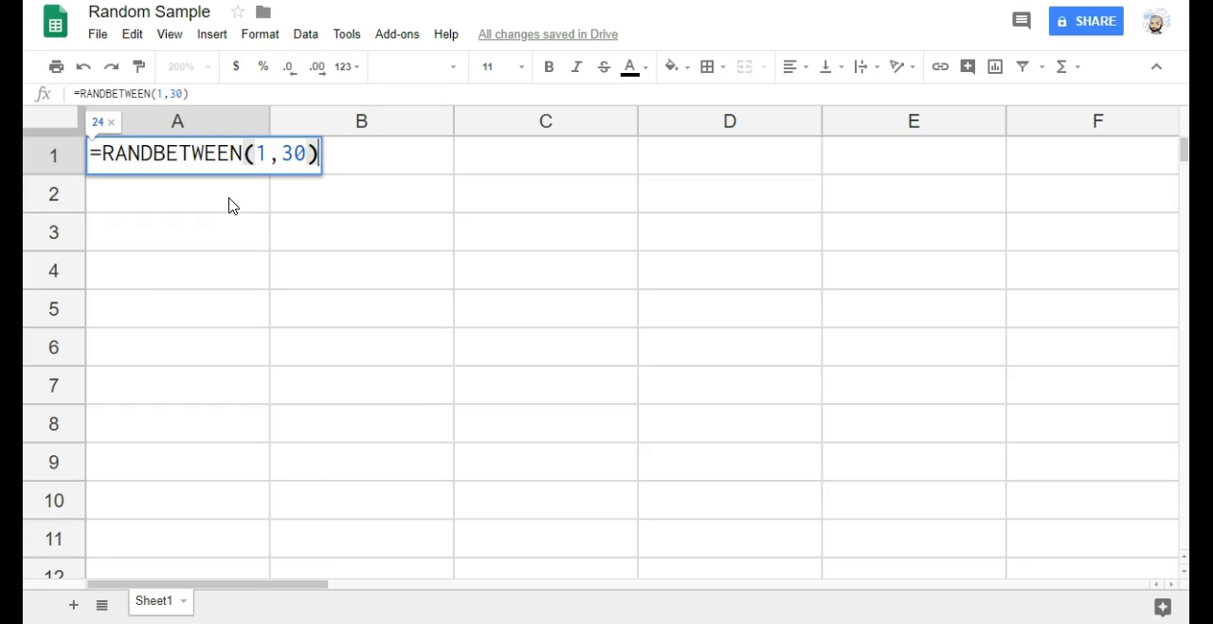
key("Return")
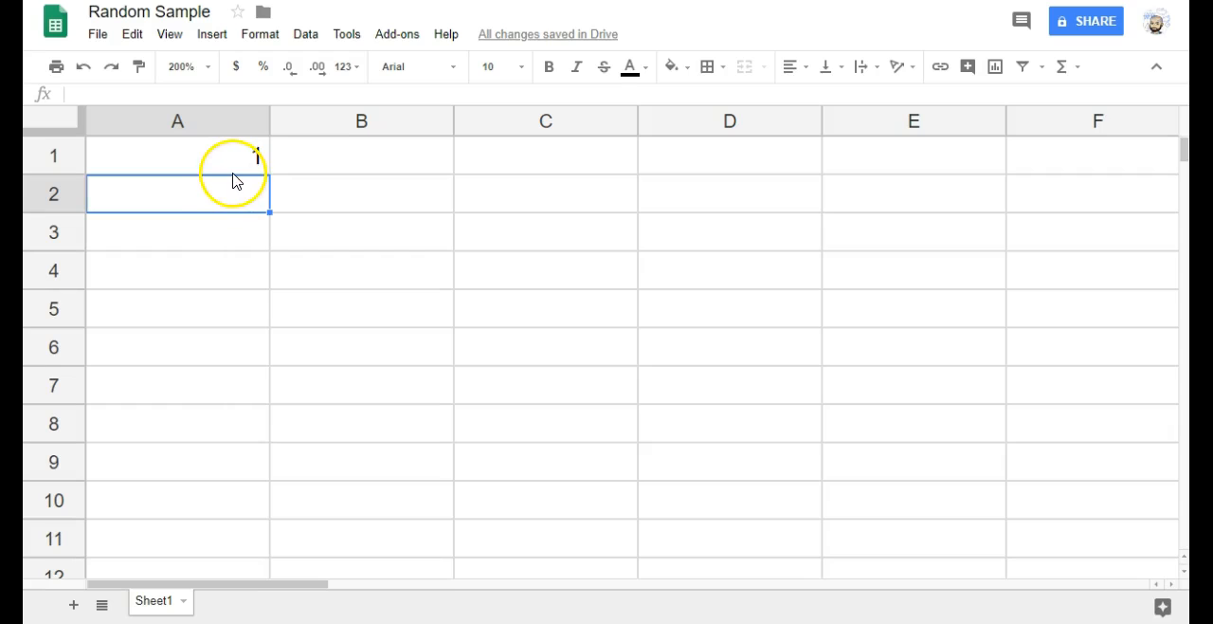
- Copy A1's RANDBETWEEN formula down to A8, giving 5, 27, 15, 25, 26, 16, 20, 8
left_click(177, 156)
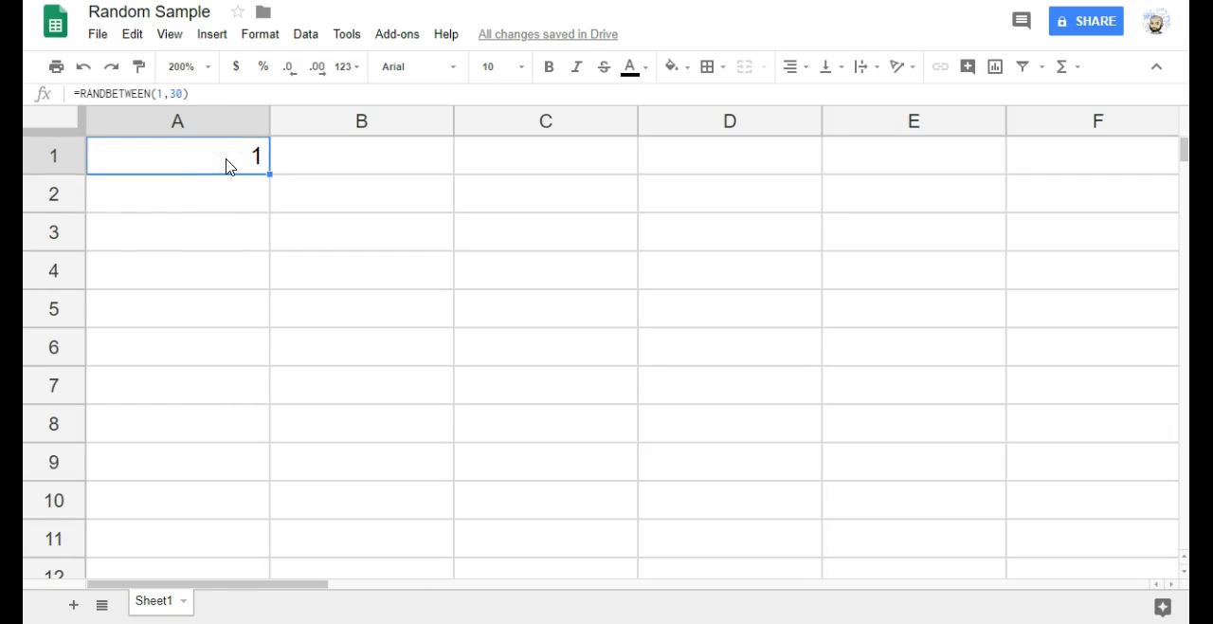
left_click(131, 34)
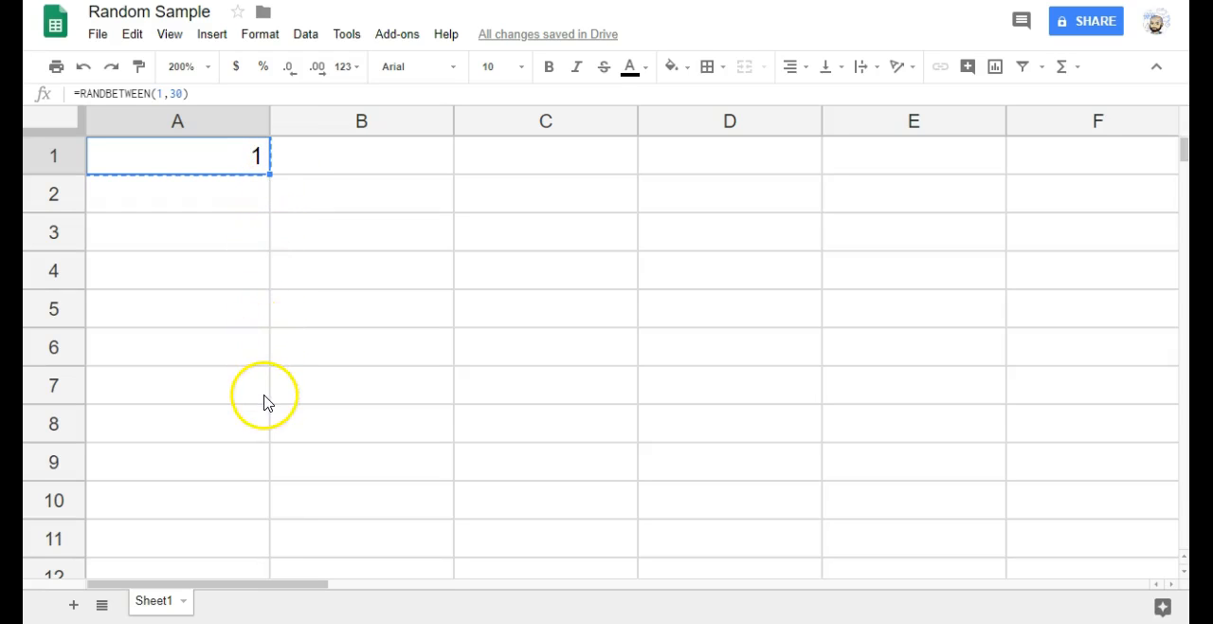
mouse_move(254, 501)
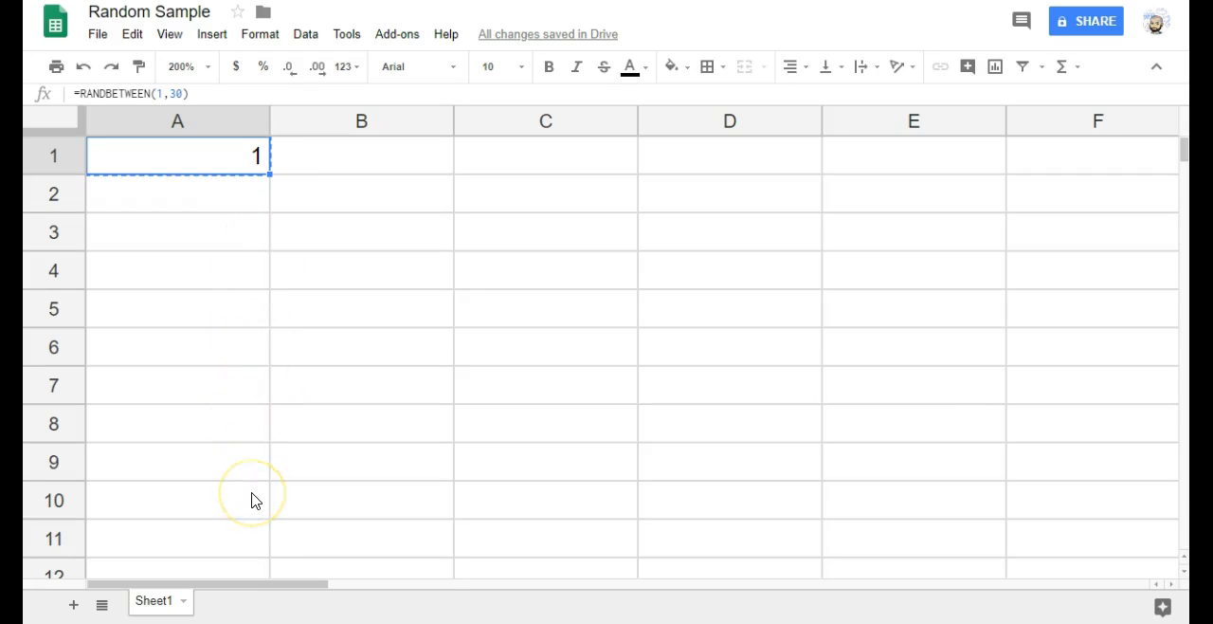
mouse_move(268, 210)
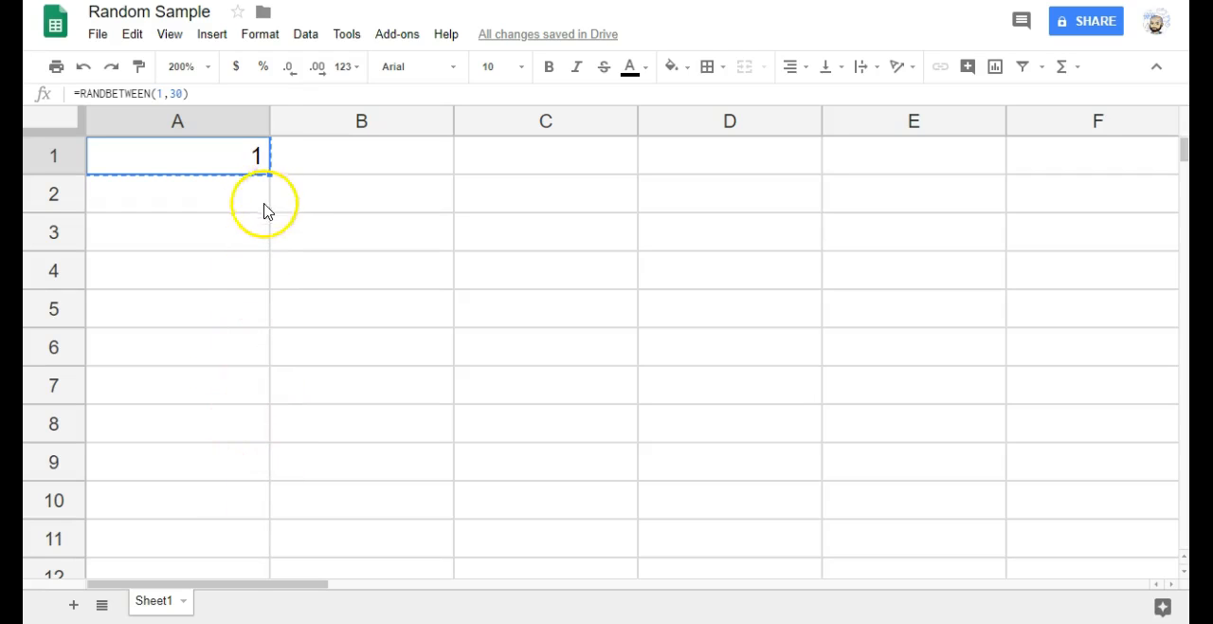
mouse_move(267, 188)
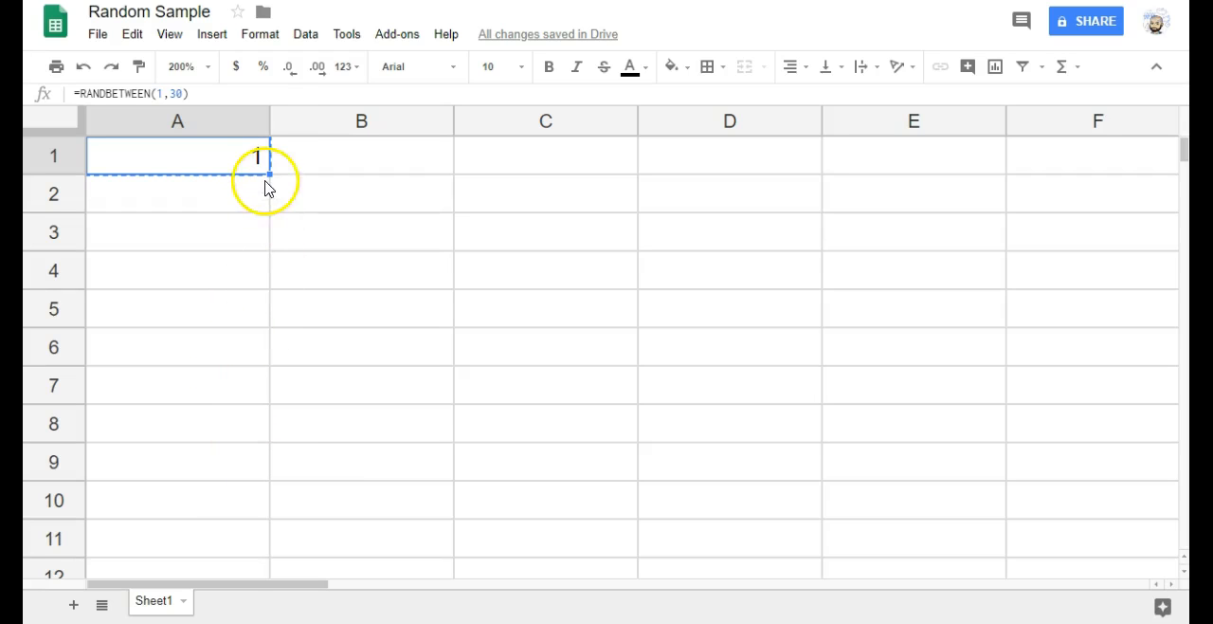
mouse_move(262, 425)
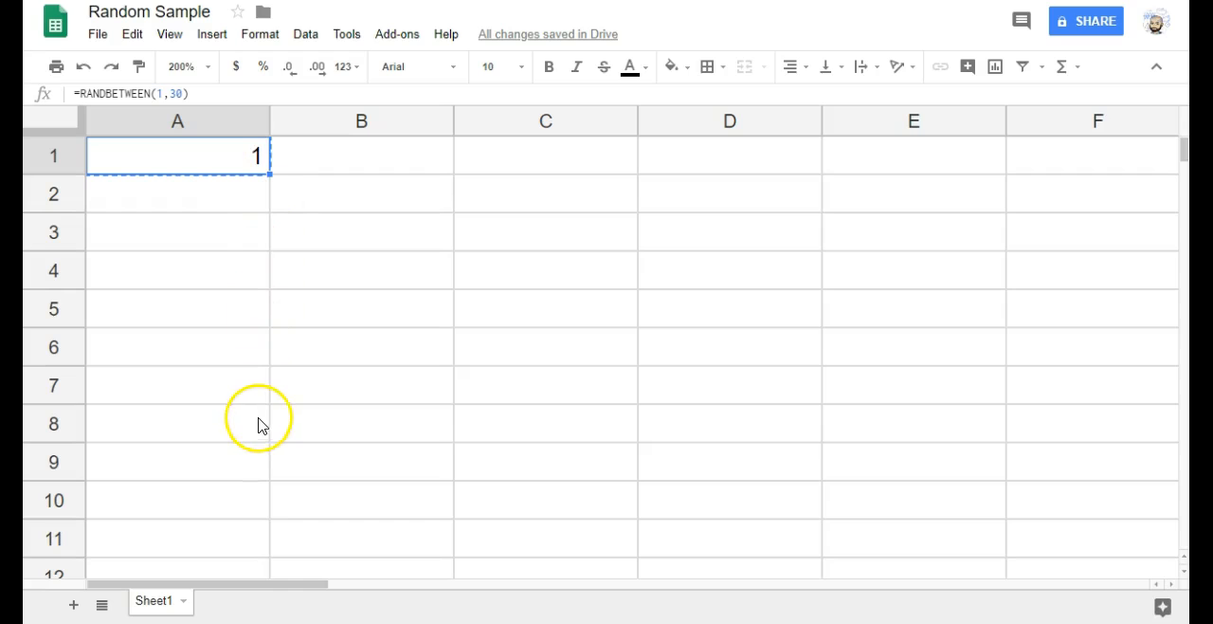
mouse_move(268, 175)
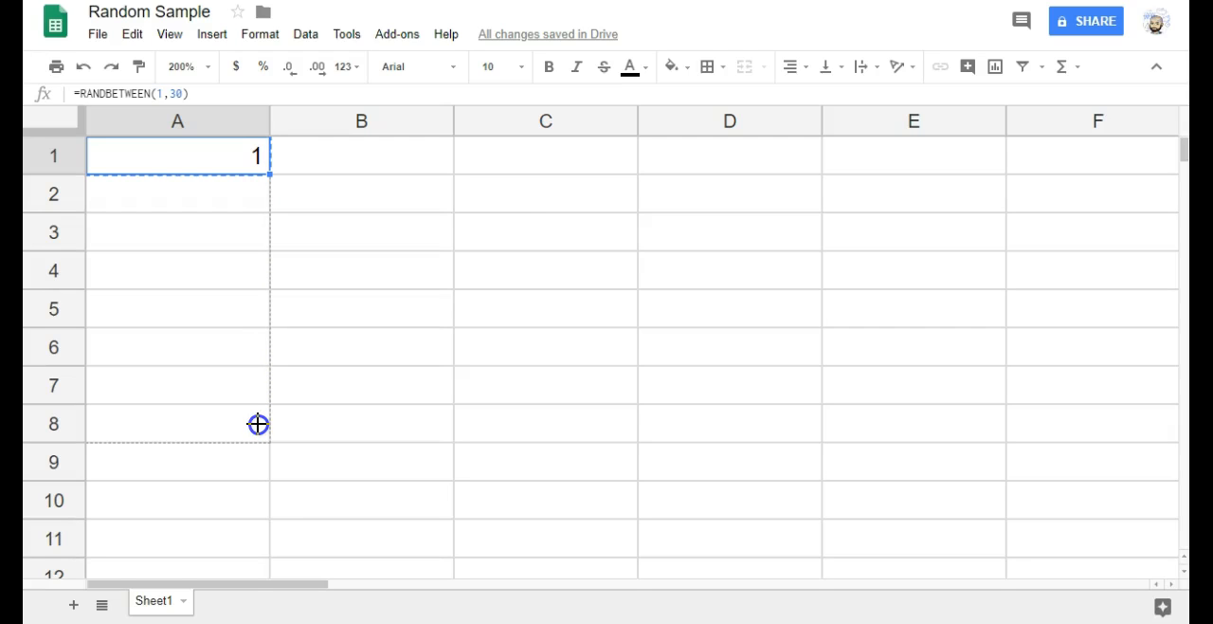
left_click_drag(258, 155, 258, 423)
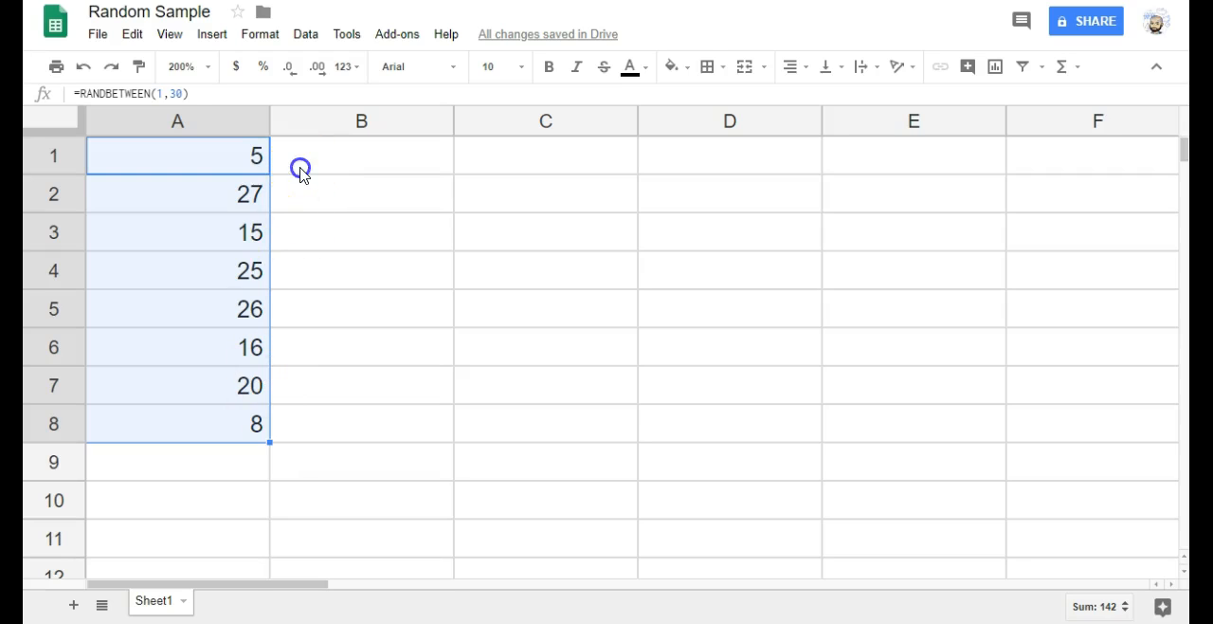
- Click cell B1 to deselect the filled column A cells
left_click(361, 156)
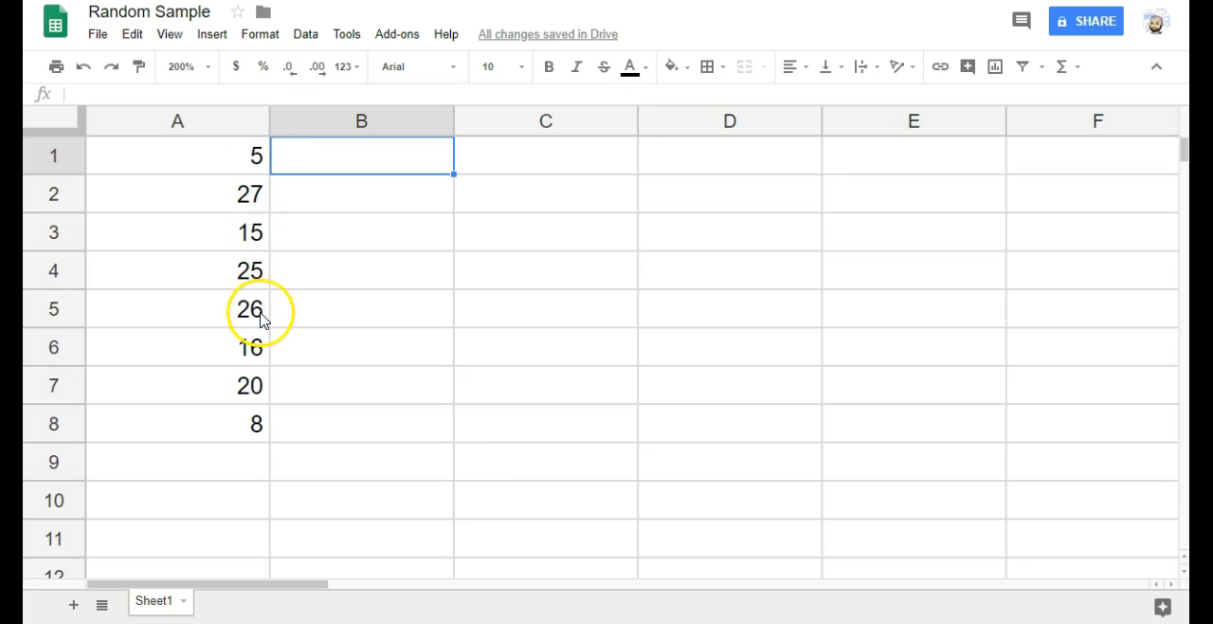
mouse_move(264, 321)
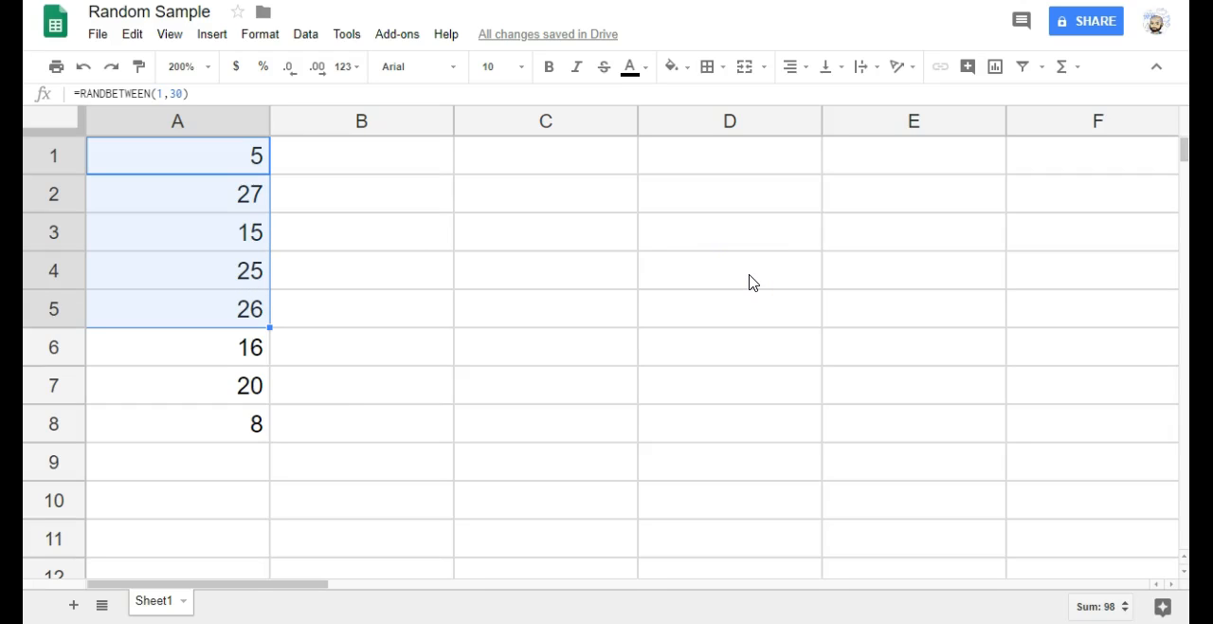
mouse_move(673, 500)
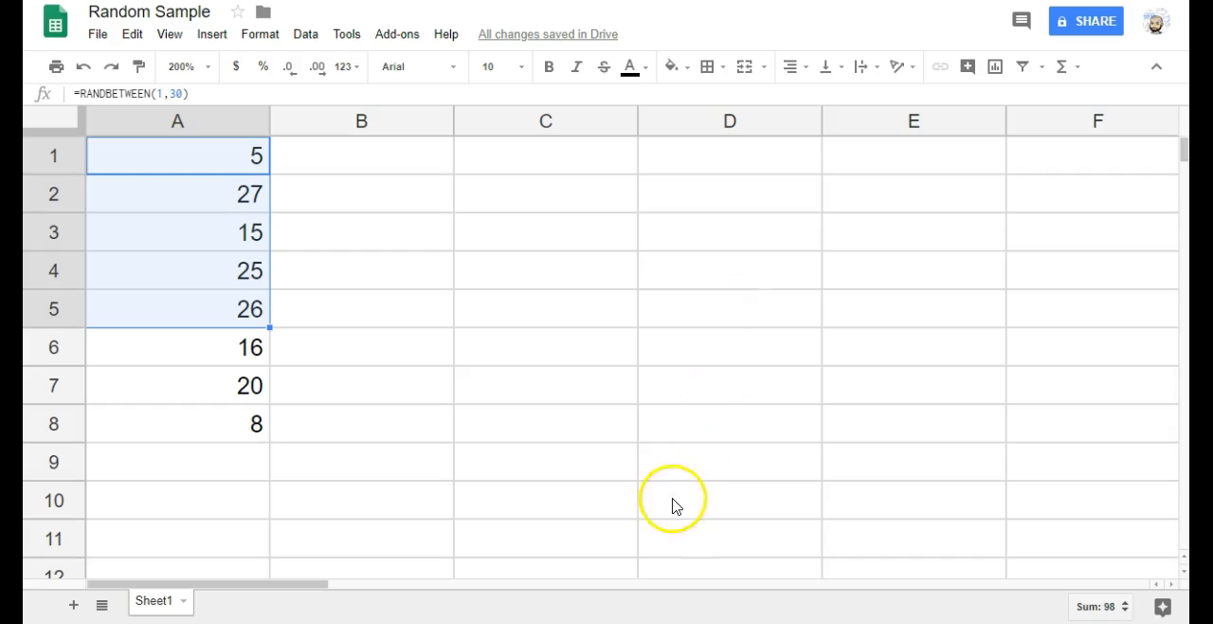
mouse_move(676, 512)
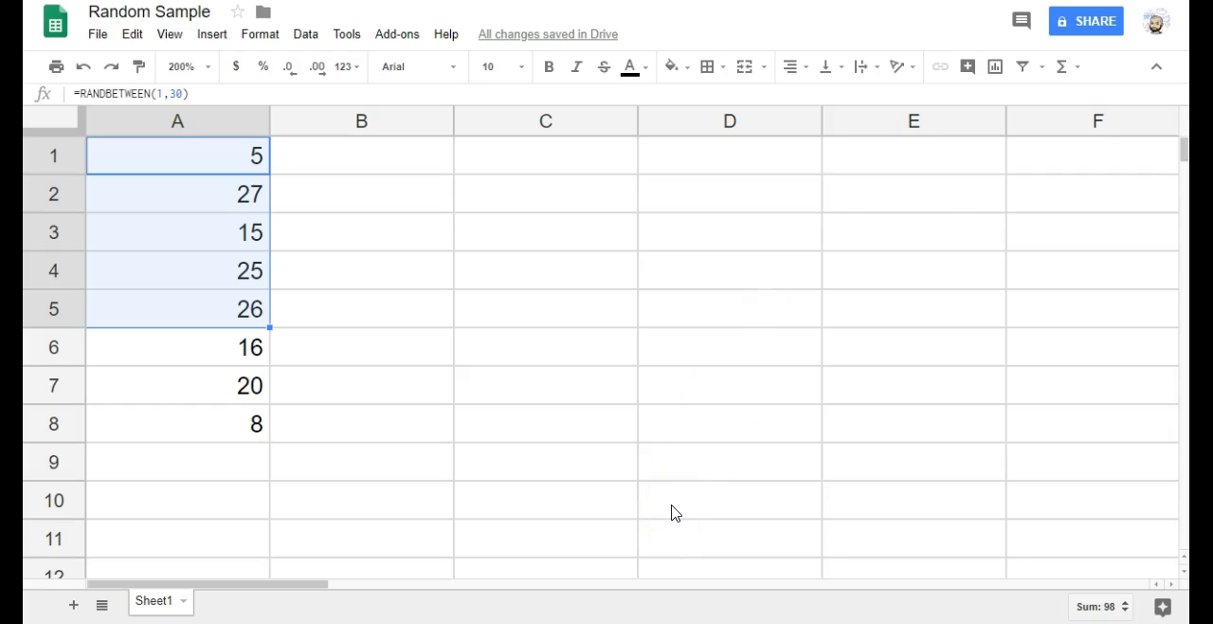